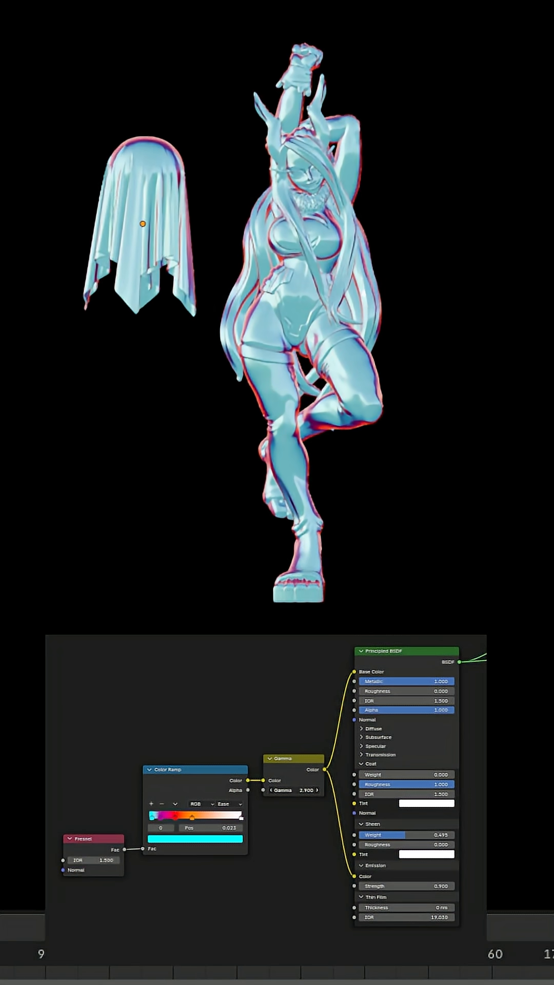
# - Lower the Gamma node value from 2.900 to 1.200 for a softer, paler cyan sheen
pyautogui.moveTo(301, 790); pyautogui.dragTo(286, 790)
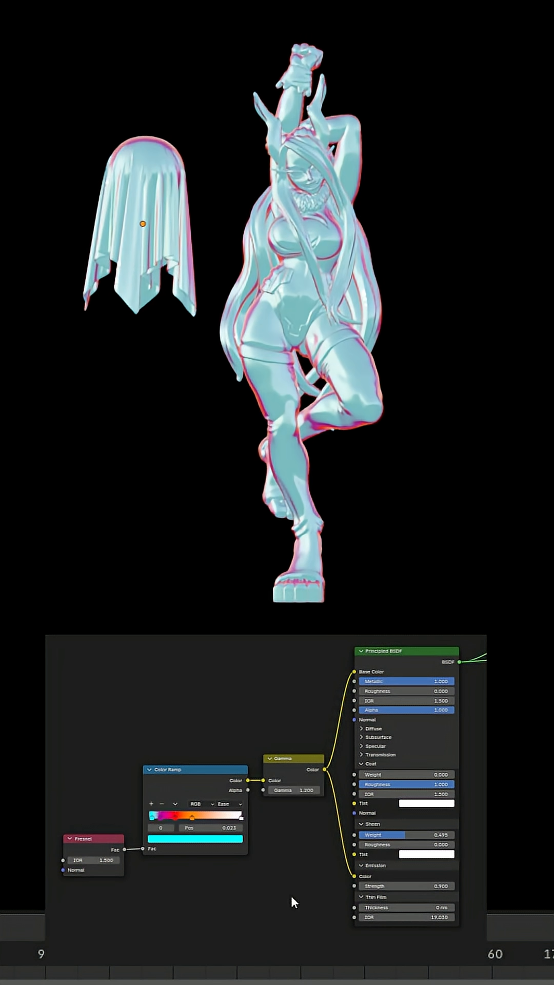
pyautogui.moveTo(387, 692)
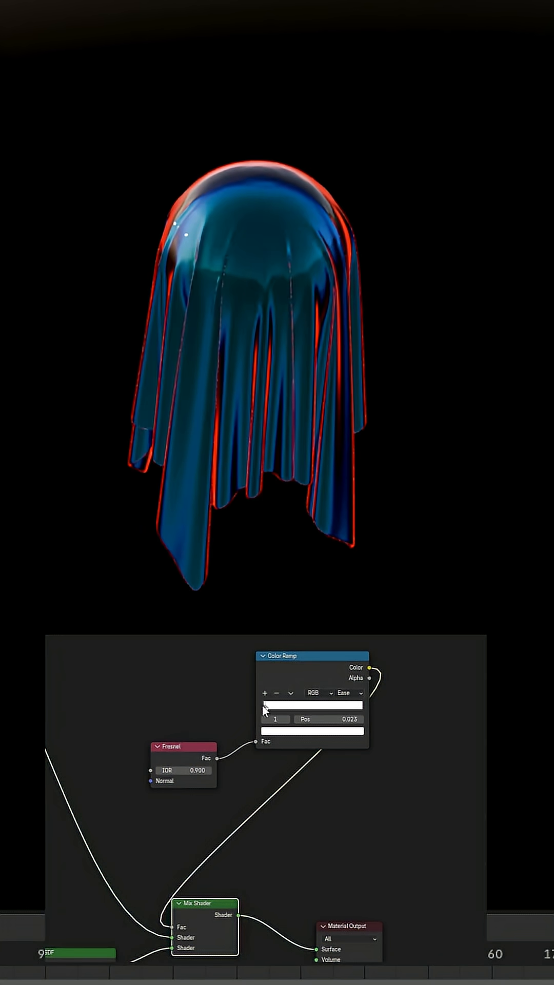
# - Shift the Color Ramp stop to about Pos 0.314, darkening the cloth with thin red glowing edges
pyautogui.moveTo(264, 706); pyautogui.dragTo(286, 713)
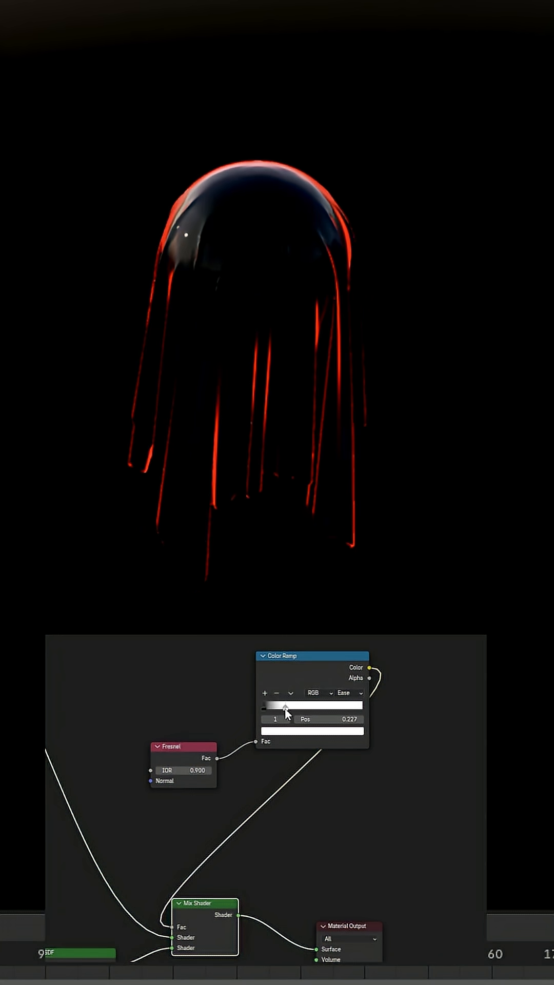
pyautogui.moveTo(285, 705); pyautogui.dragTo(293, 704)
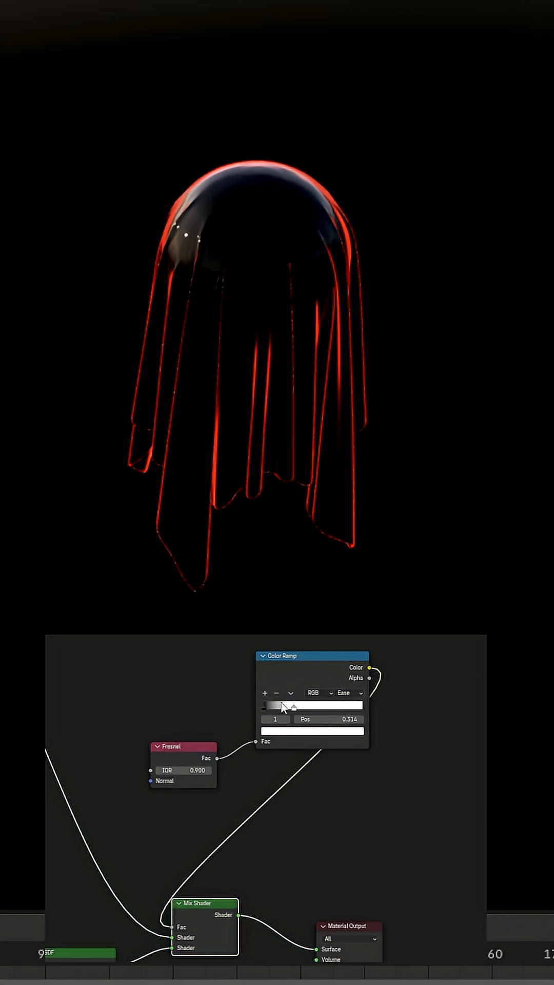